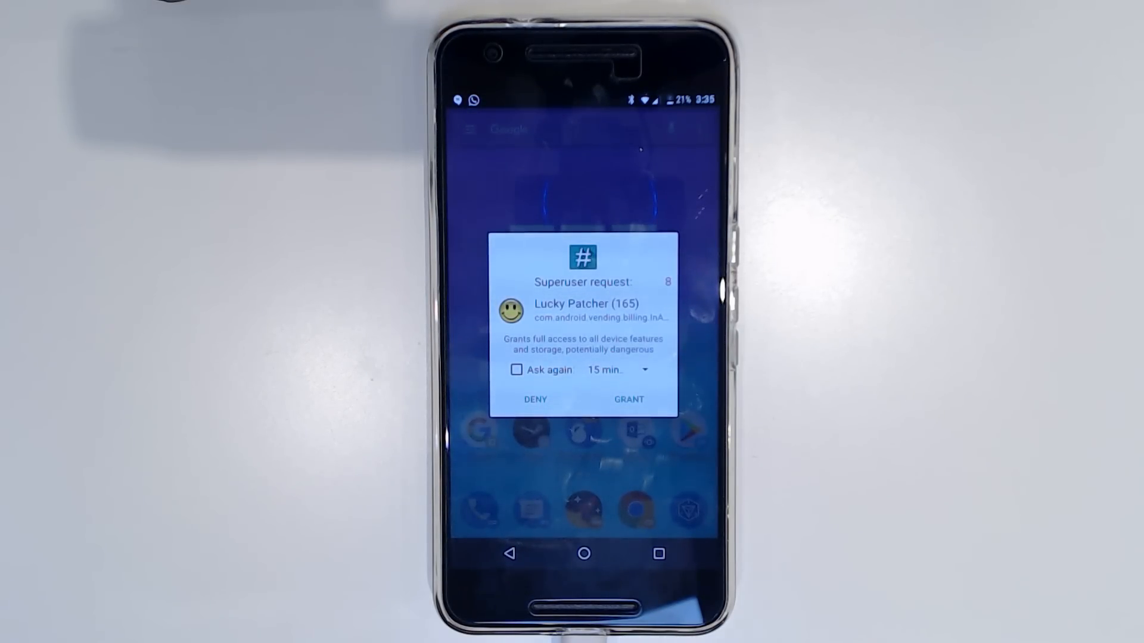
- Grant Lucky Patcher full root access in the SuperSU superuser request prompt
{"action": "left_click", "coordinate": [627, 399]}
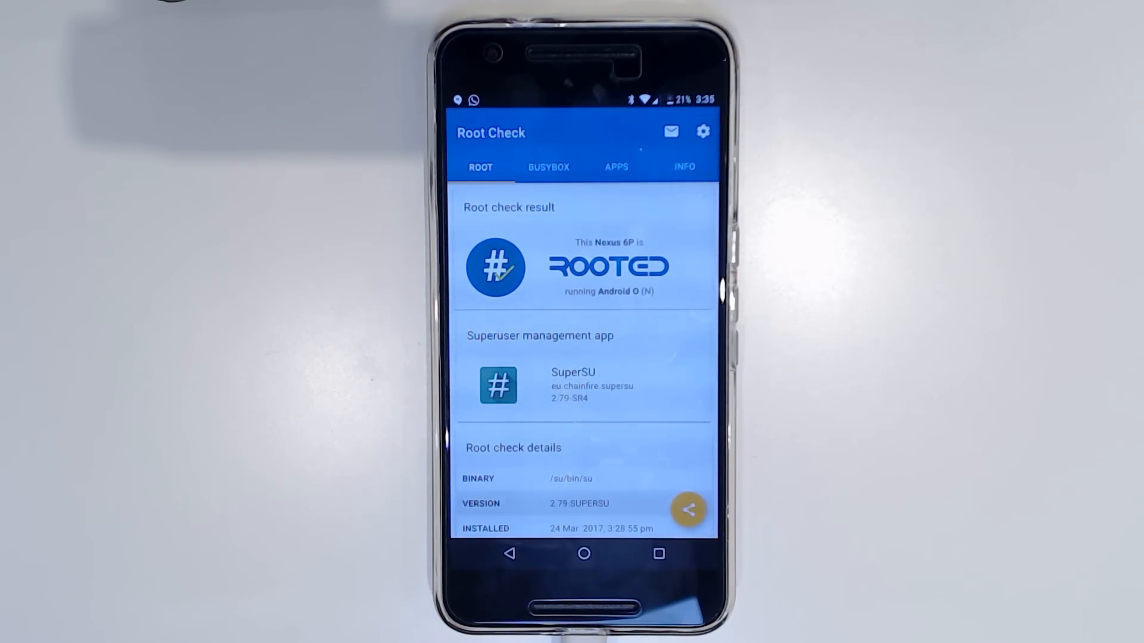